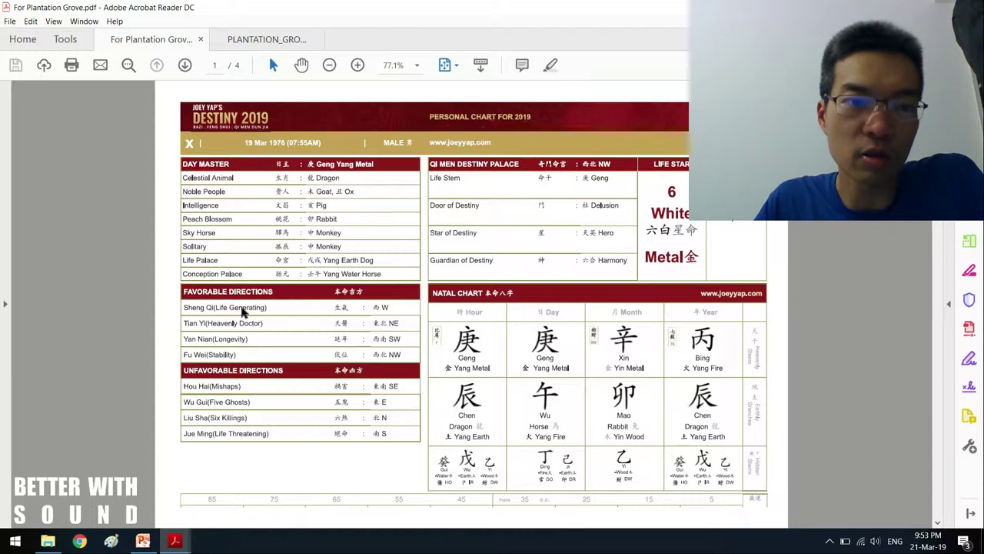
mouse_move(400, 357)
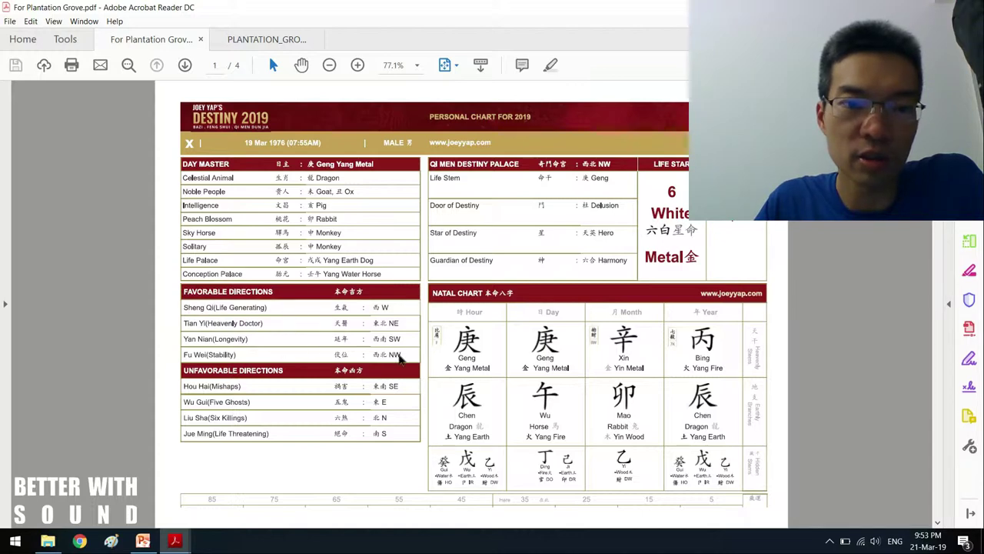
Zoom the destiny chart to 100% and scroll down to read its favorable directions and natal chart
left_click(357, 65)
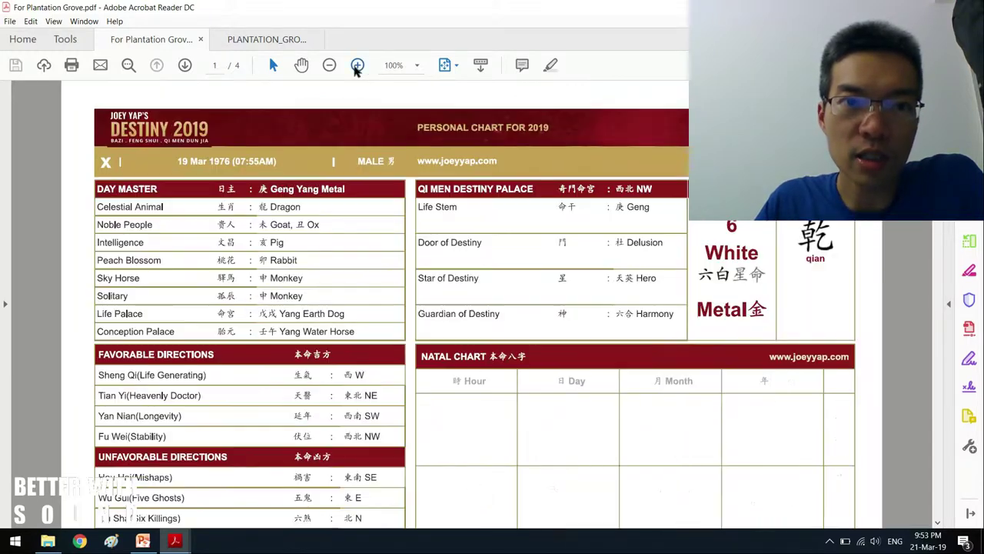
scroll("down", 3)
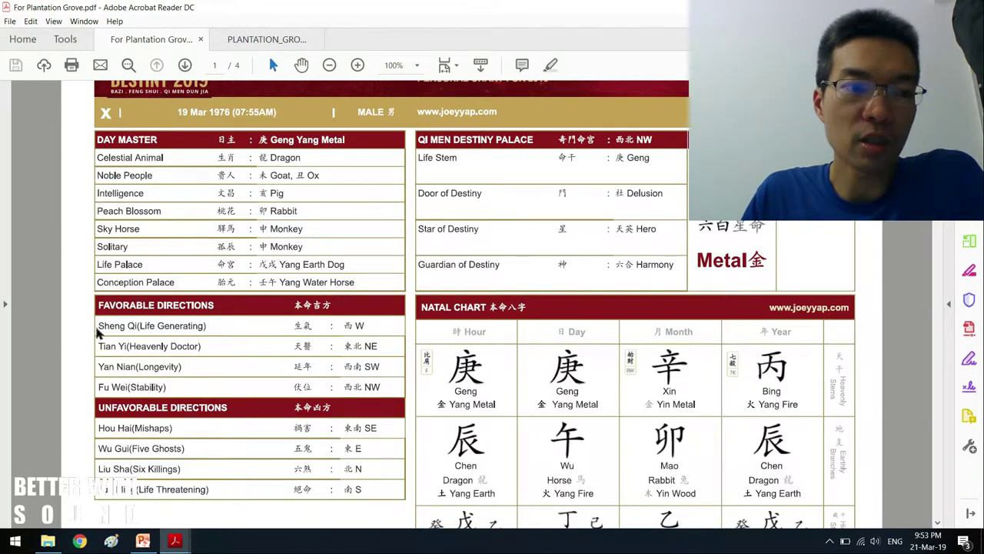
mouse_move(131, 333)
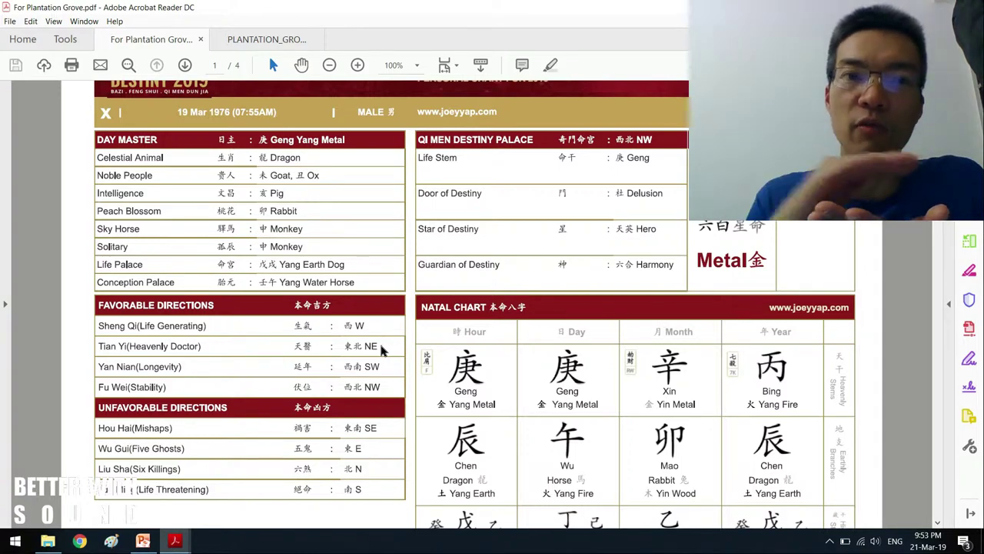
left_click(267, 40)
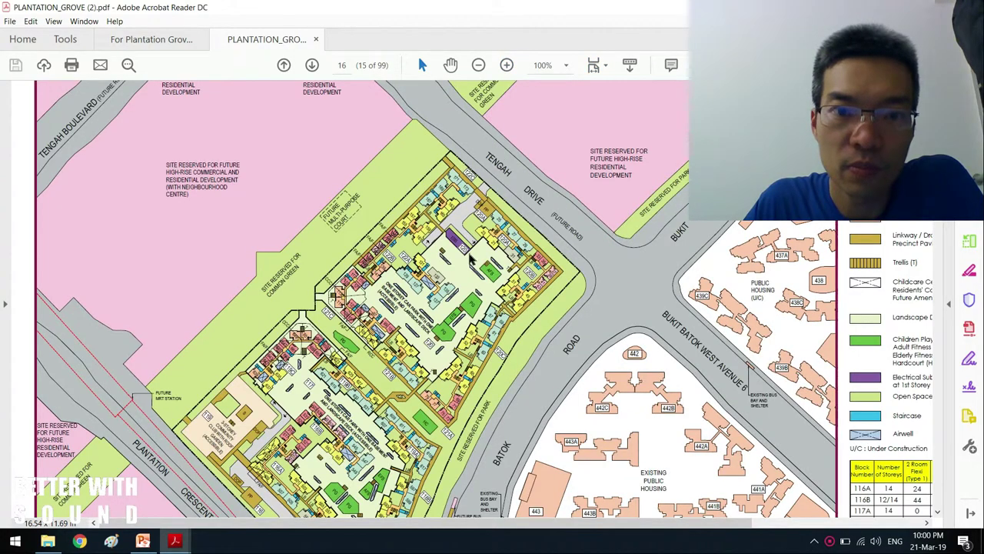
Zoom the Plantation Grove site plan to 125% so the block layout is readable
left_click(506, 64)
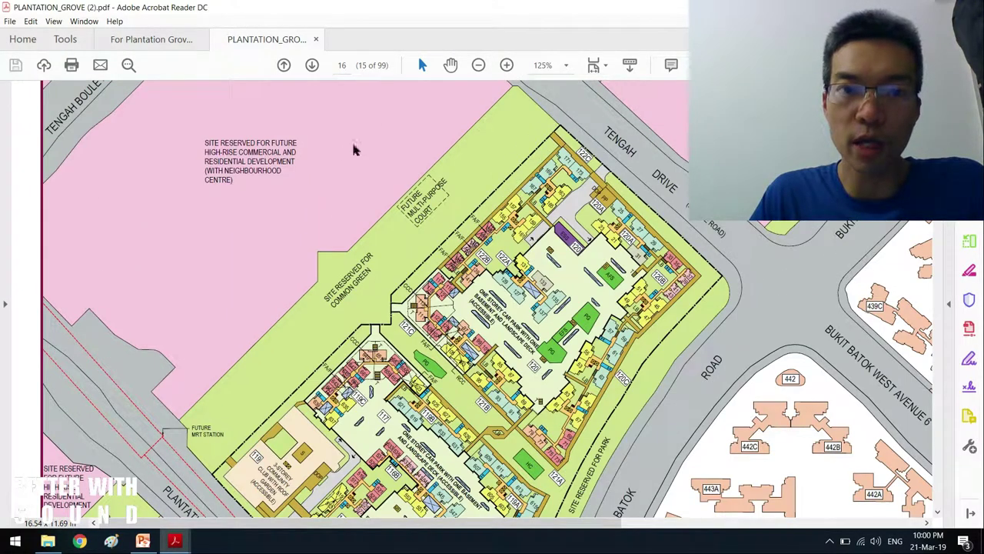
mouse_move(406, 137)
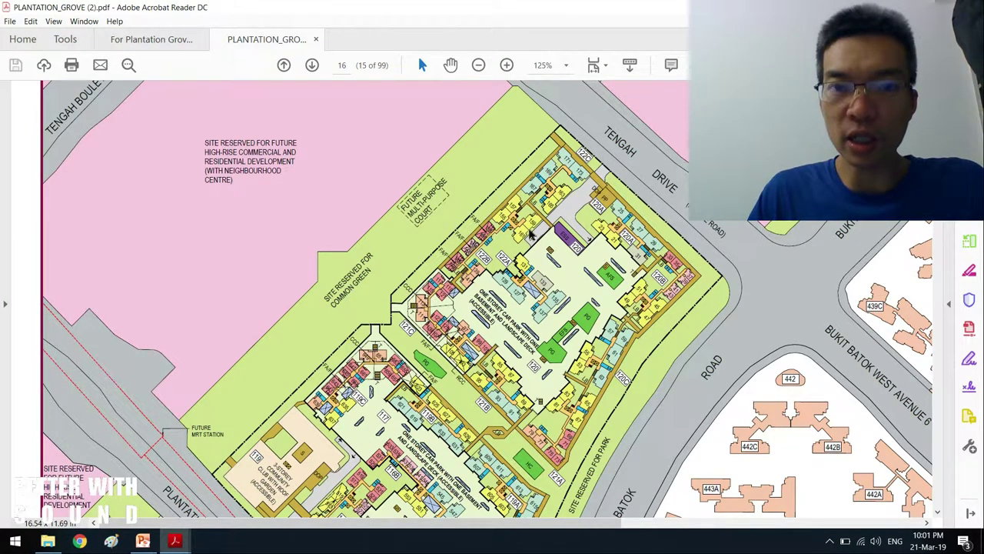
mouse_move(161, 95)
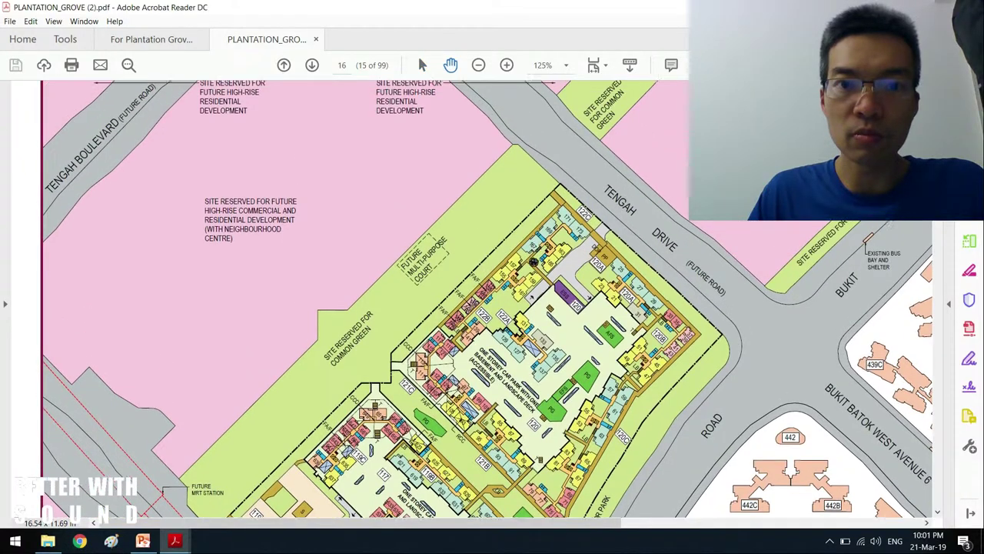
scroll("down", 3)
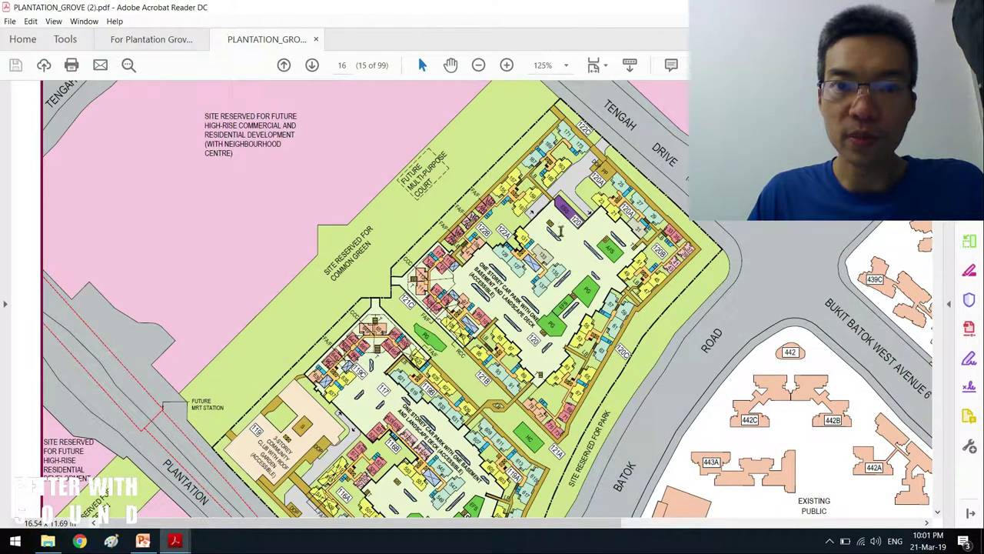
scroll("down", 3)
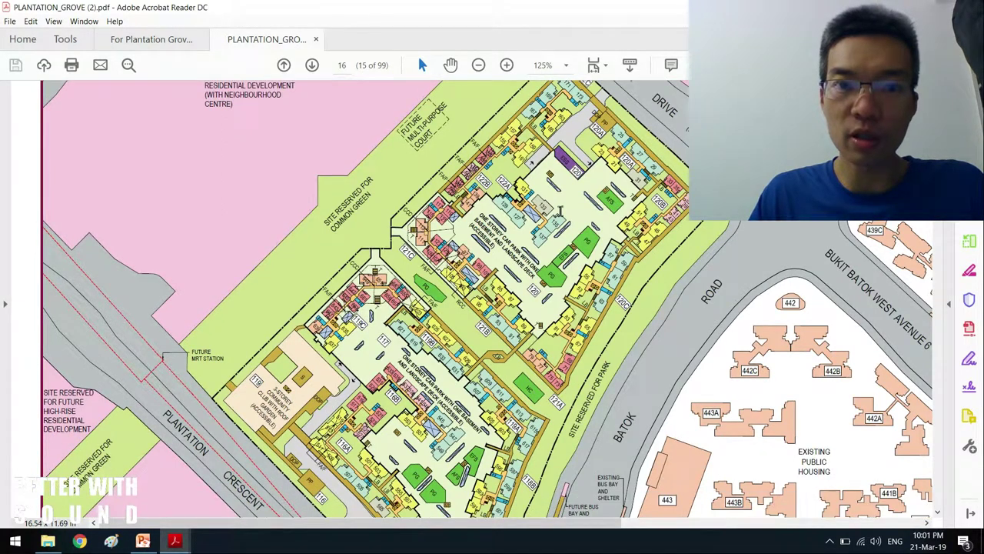
mouse_move(883, 290)
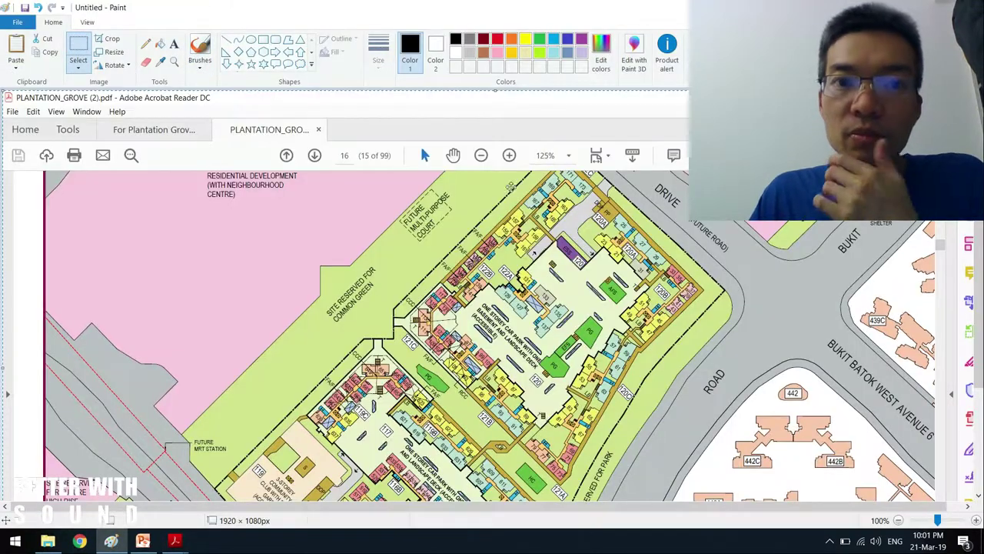
Pick green in Paint and try a few small test marks over the pasted site plan
scroll("down", 3)
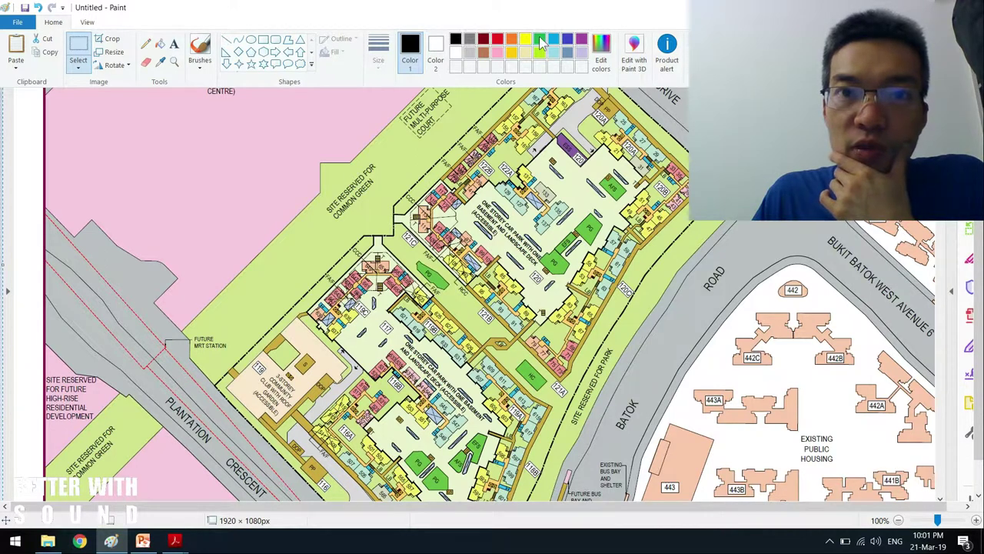
left_click(540, 38)
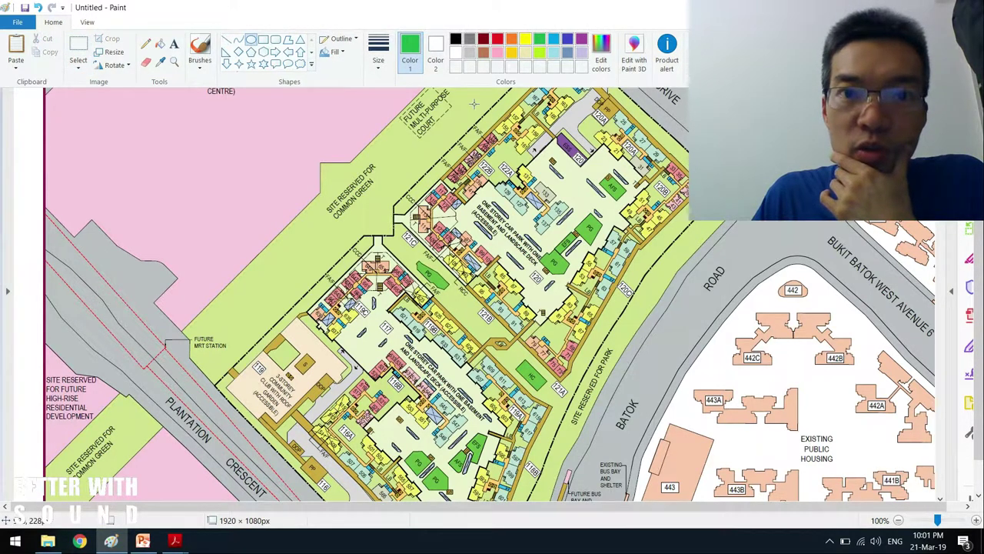
left_click_drag(473, 105, 538, 146)
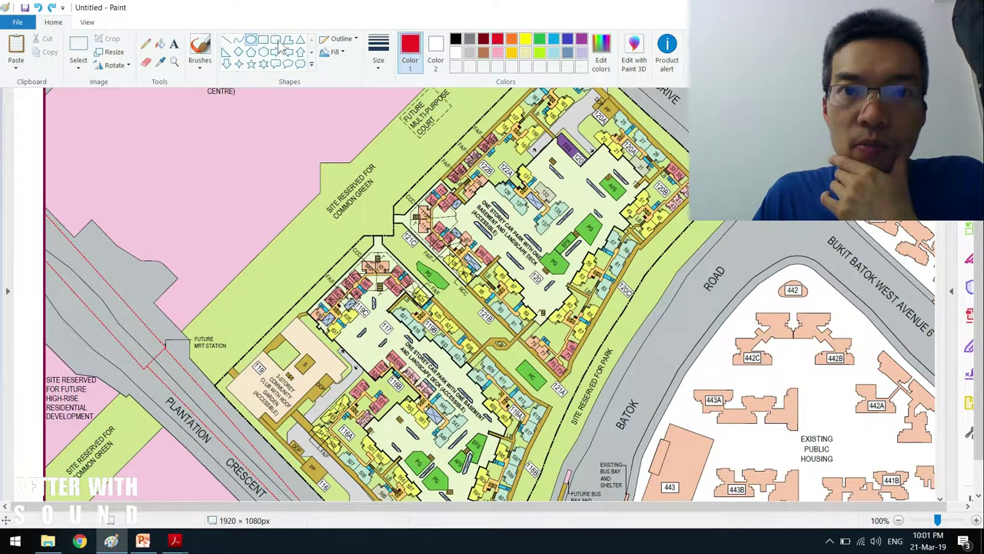
left_click_drag(480, 104, 531, 139)
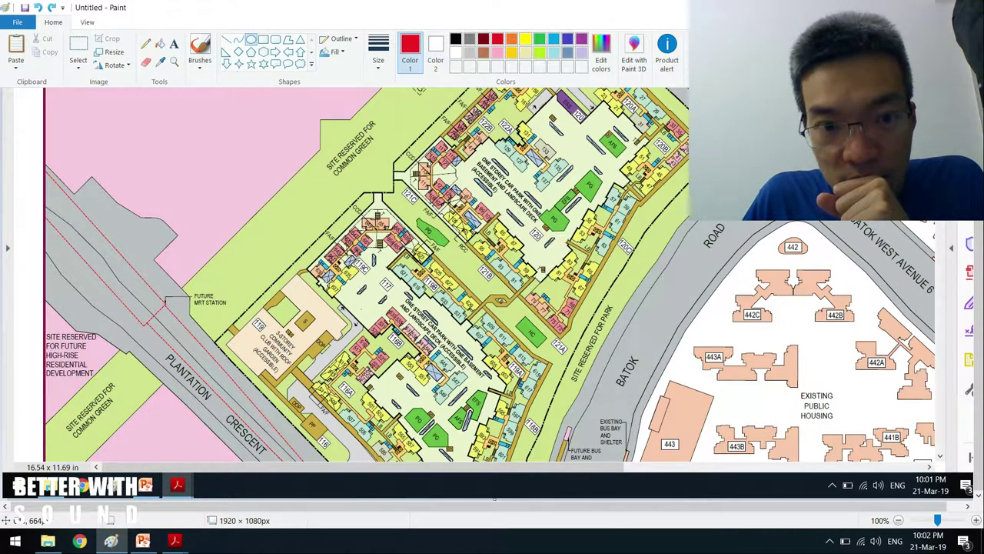
left_click_drag(323, 275, 351, 305)
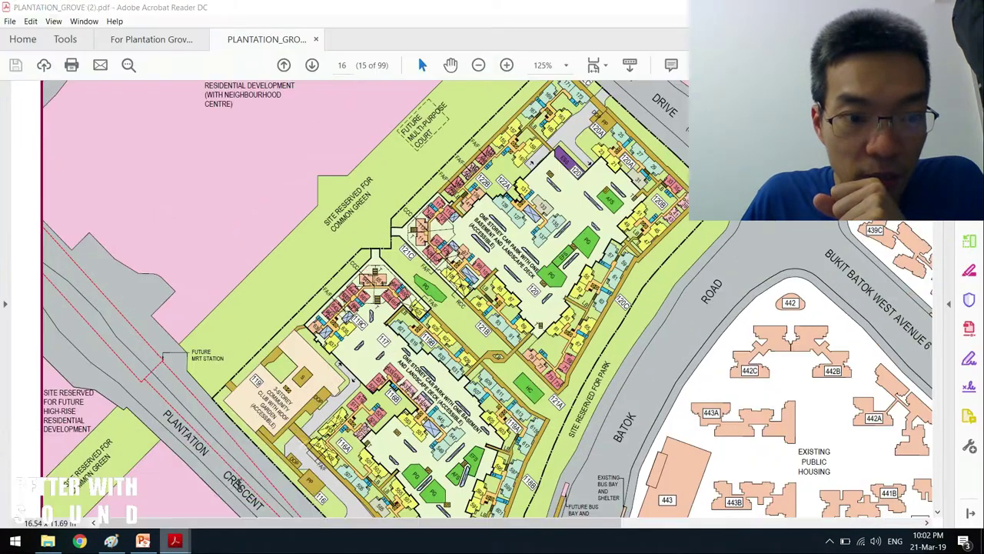
scroll("down", 3)
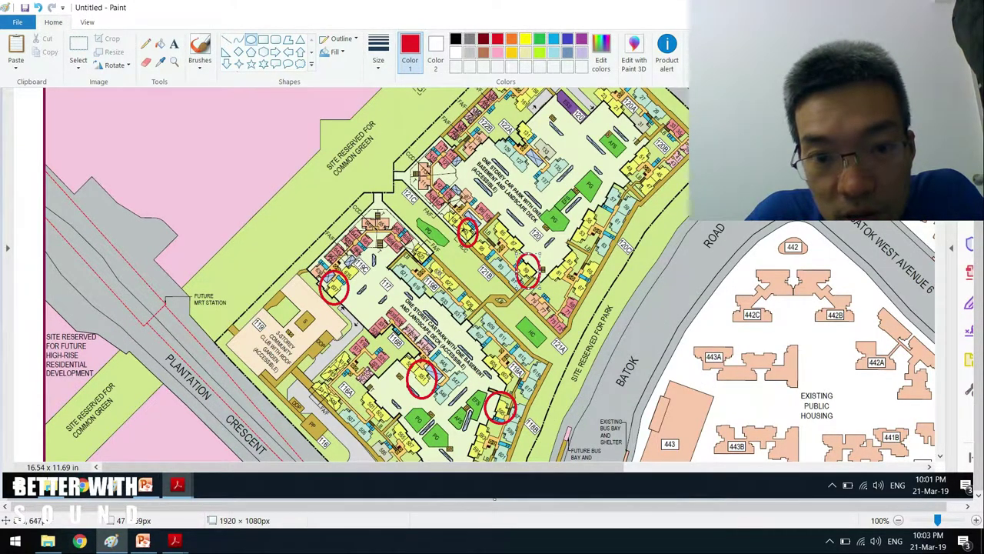
Ring two more chosen blocks in red, including a larger circle over the central blocks
left_click_drag(443, 273, 495, 323)
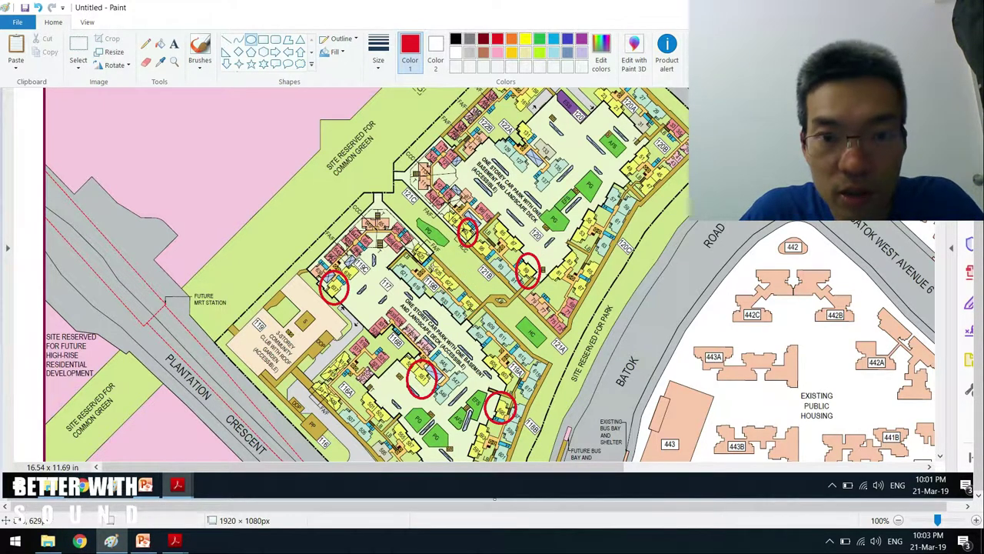
left_click_drag(434, 274, 493, 330)
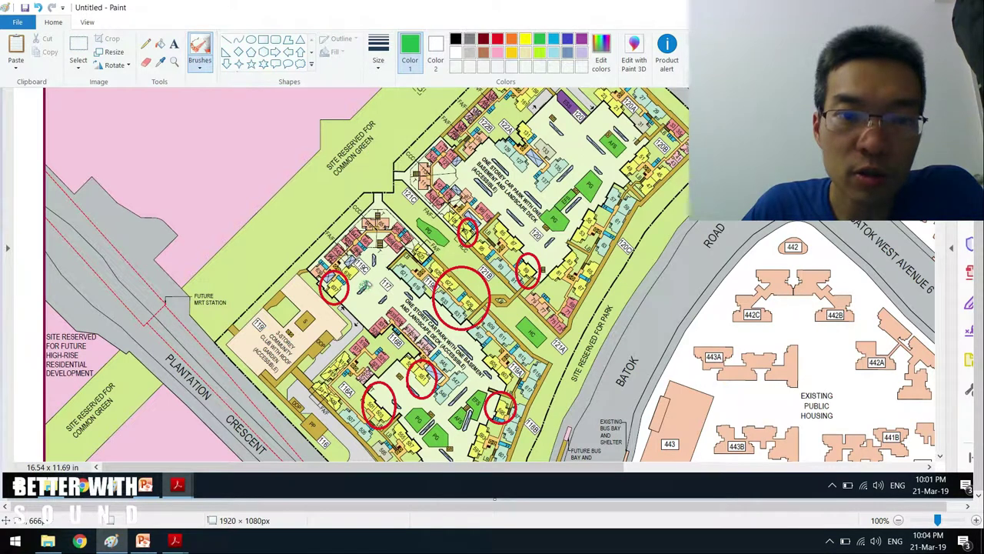
Select the speckled airbrush for shading the garden areas green
left_click(377, 289)
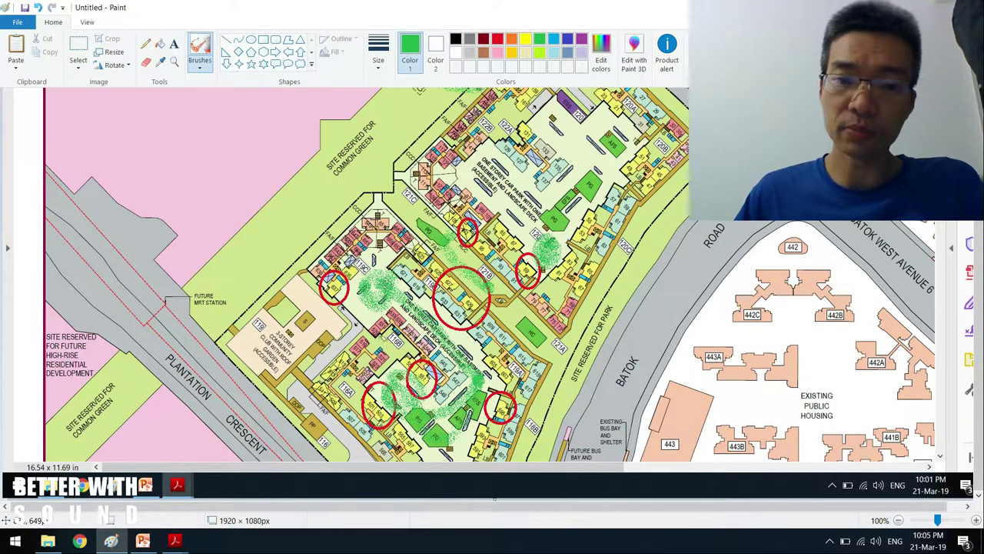
mouse_move(175, 541)
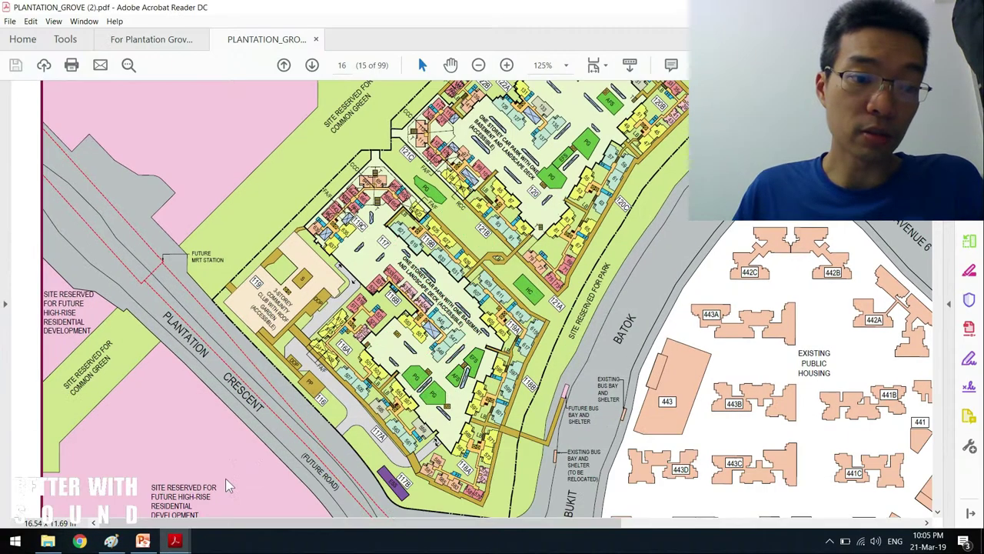
Scroll the site plan PDF to its unit table, then switch to the Bazi destiny chart document
scroll("down", 3)
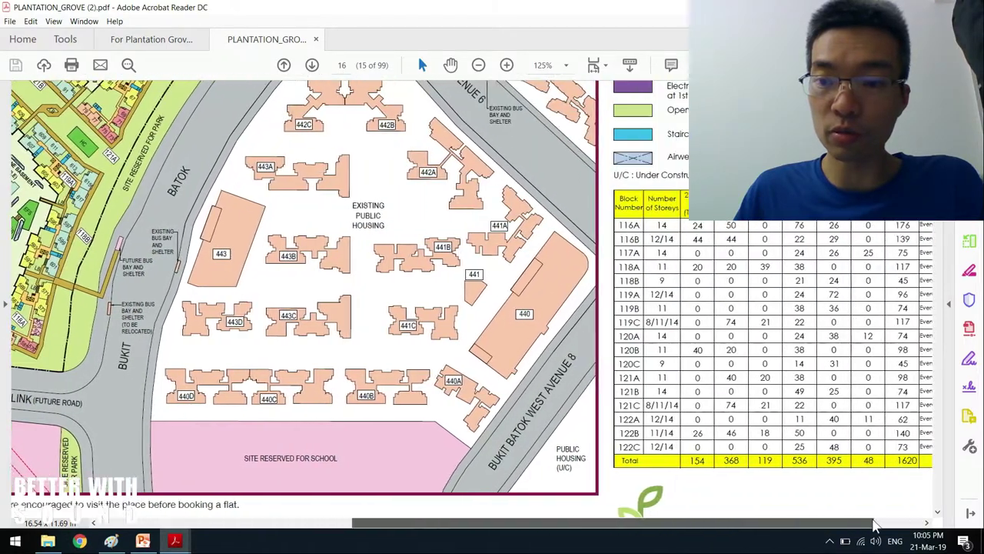
scroll("down", 3)
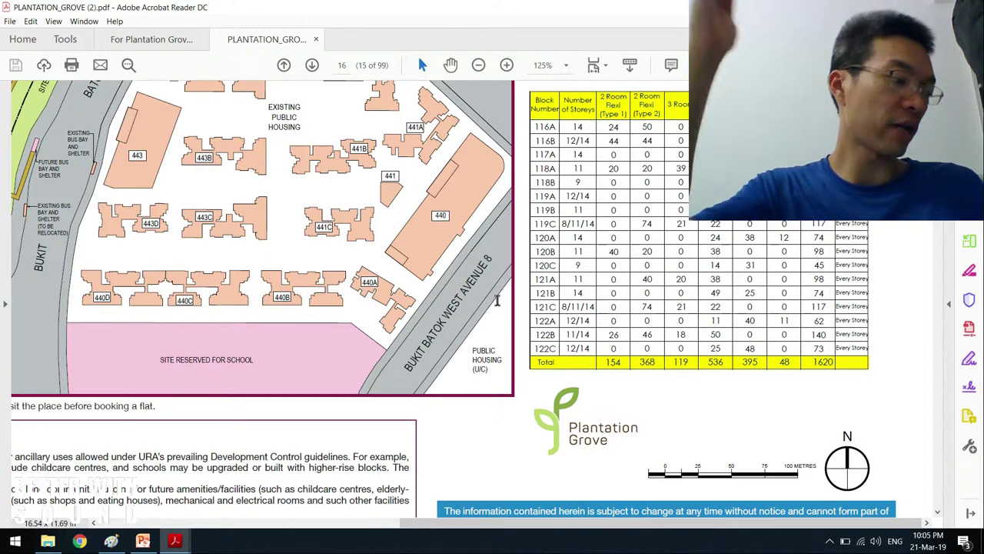
mouse_move(430, 465)
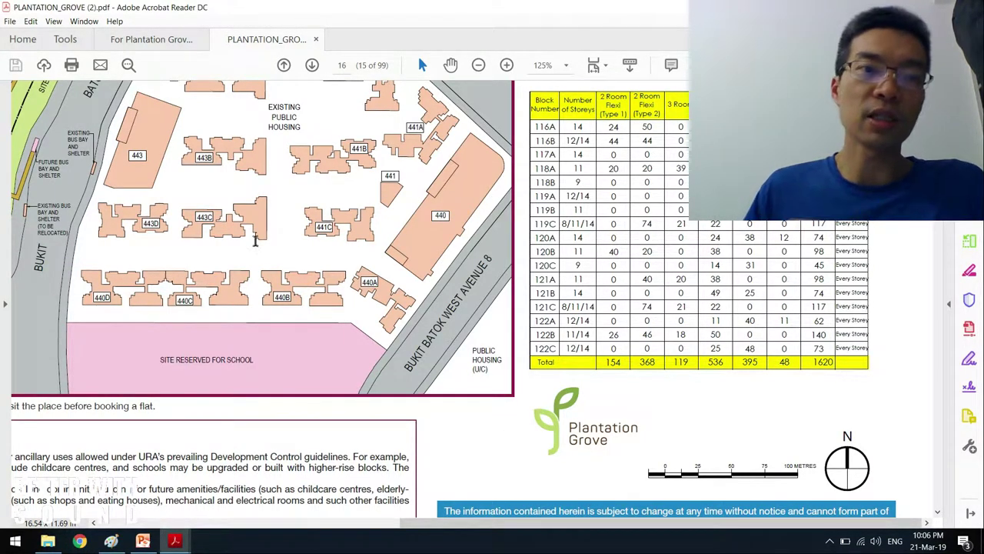
left_click(151, 40)
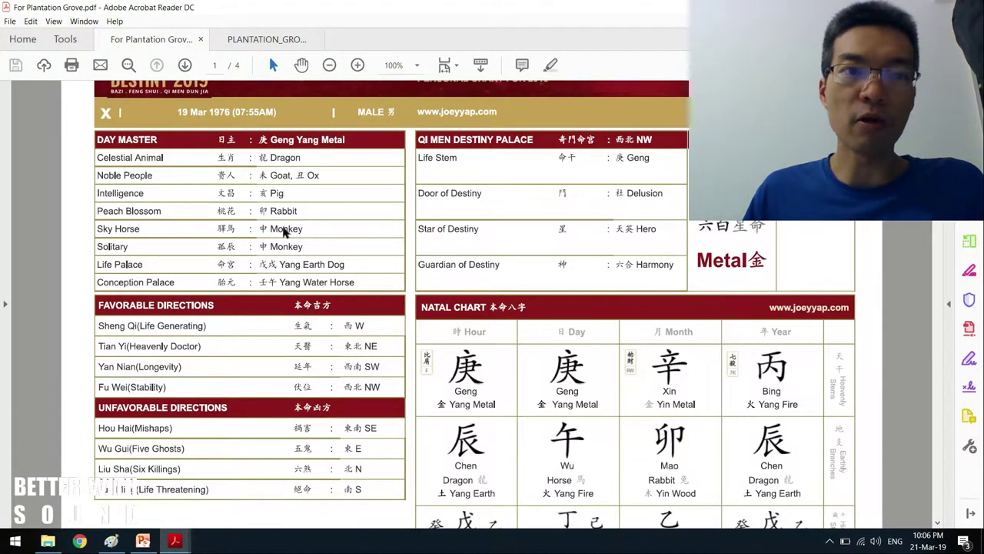
mouse_move(264, 336)
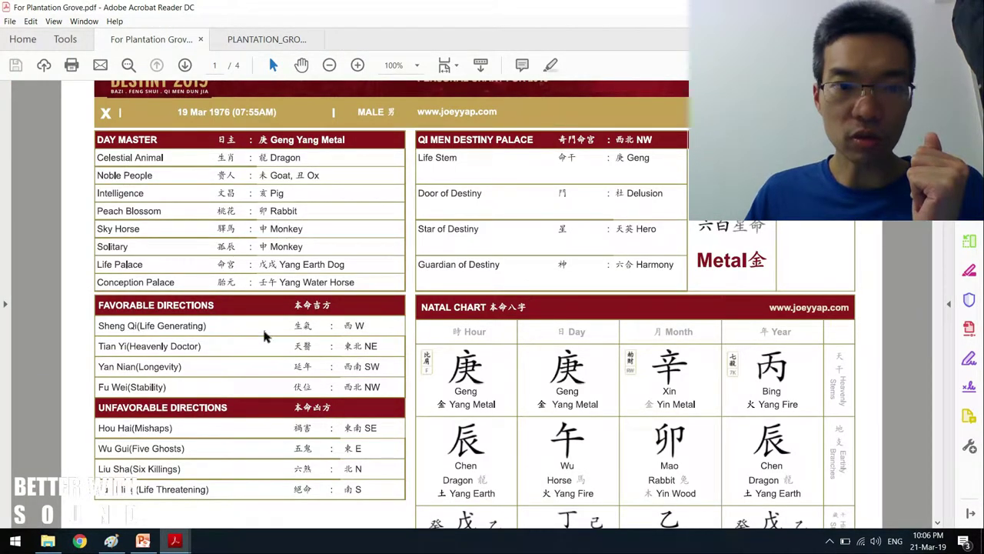
mouse_move(184, 331)
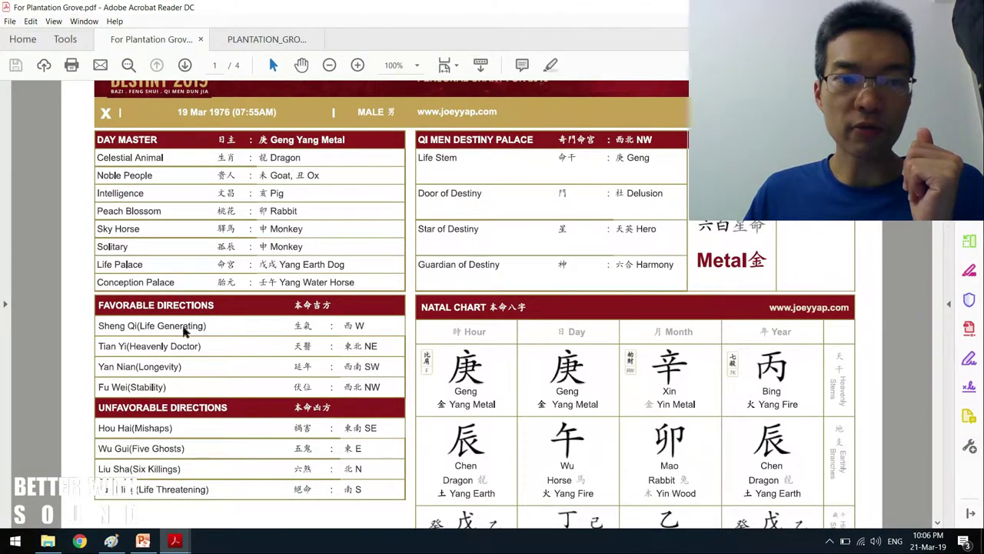